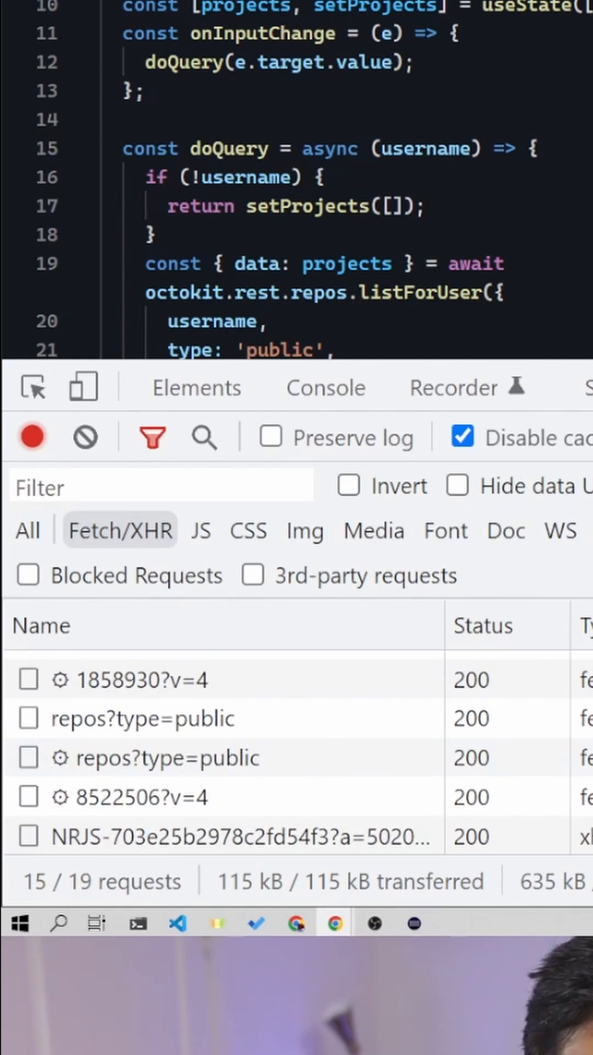
- Add the line import { BehaviorSubject } from 'rxjs'; at the top of App.js
{"action": "left_click", "coordinate": [153, 462]}
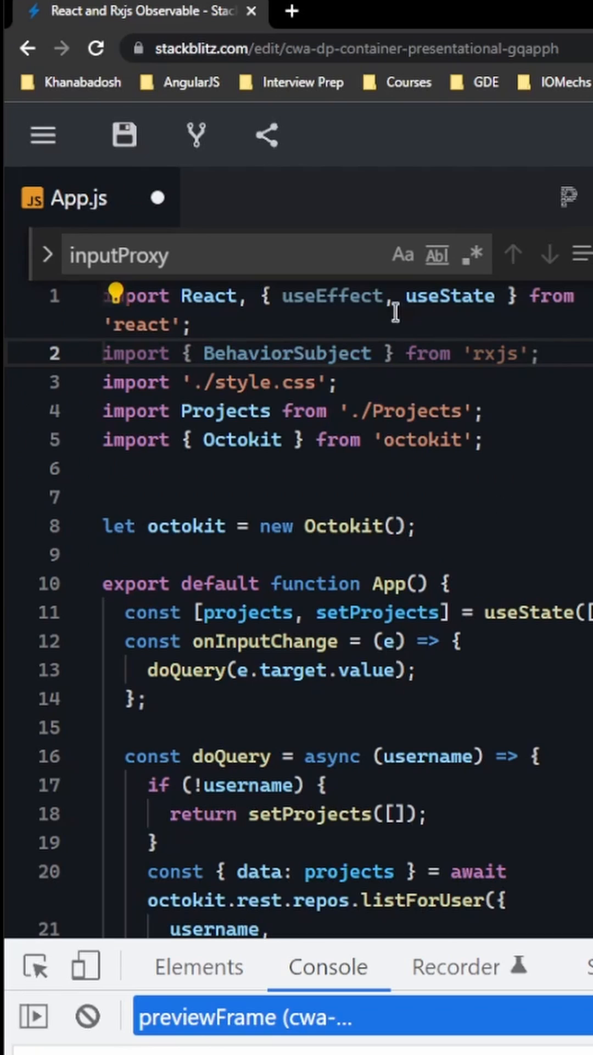
- Declare const inputChange = new BehaviorSubject(); and const inputChange$ = inputChange.asObservable();
{"action": "type", "text": "const inputChange"}
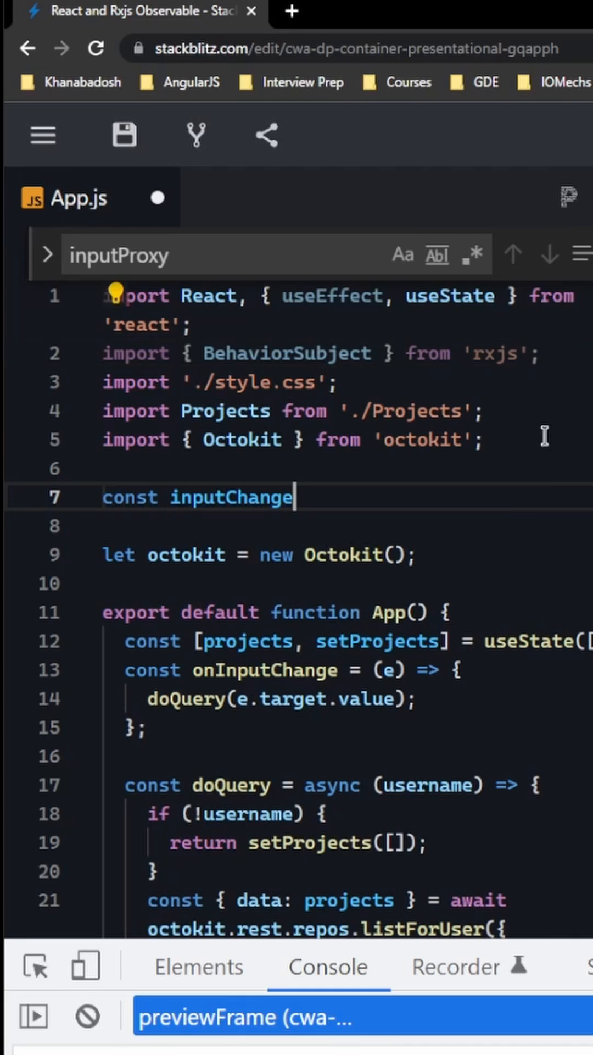
{"action": "type", "text": "= new BehaviorSubject();"}
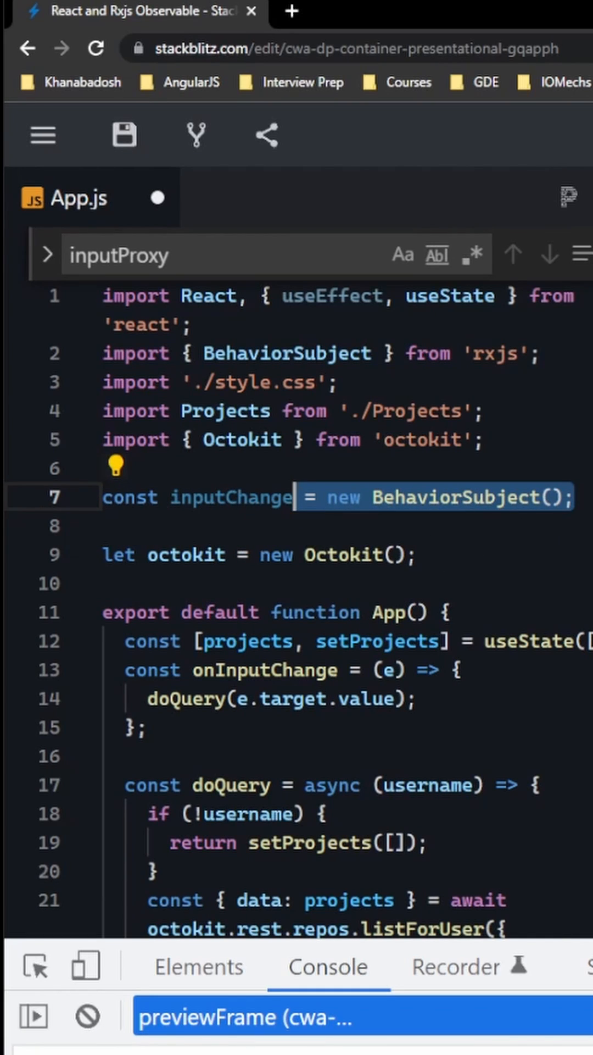
{"action": "type", "text": "const inputChange$ = inputChange.asObservable();"}
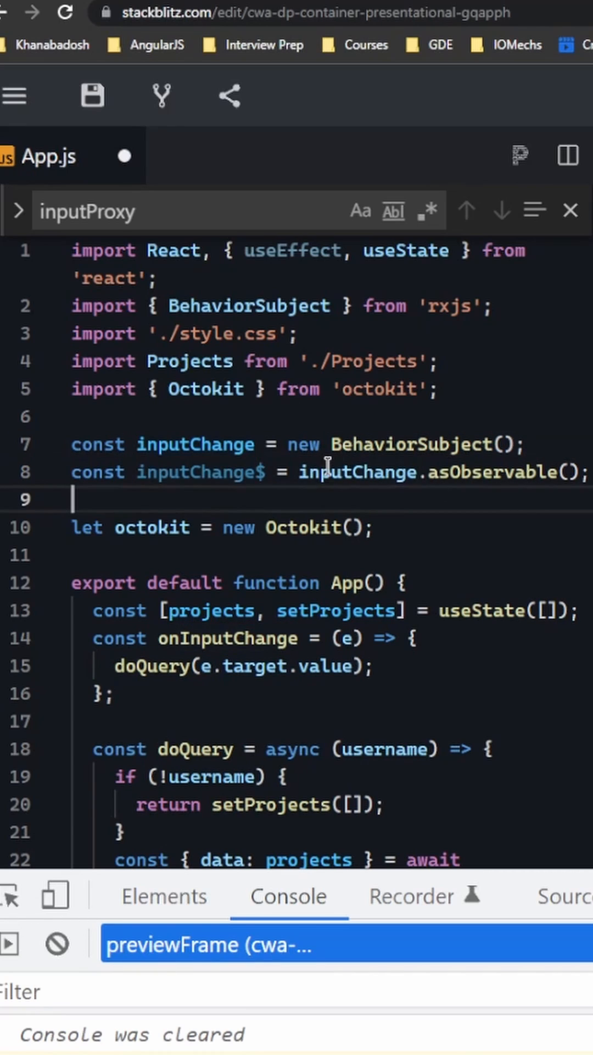
{"action": "mouse_move", "coordinate": [521, 500]}
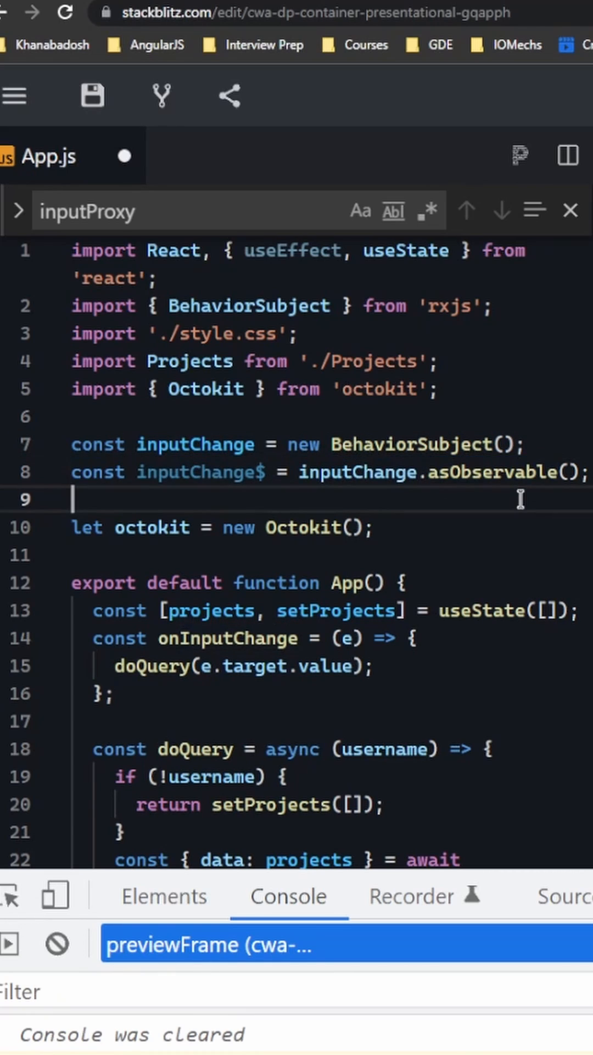
{"action": "mouse_move", "coordinate": [453, 527]}
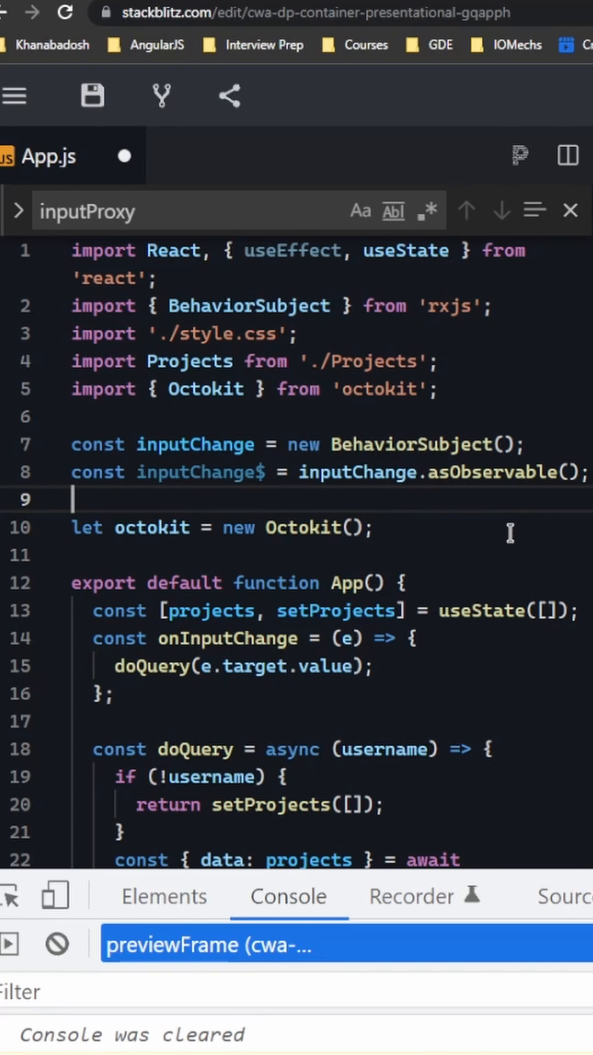
- Import debounceTime from rxjs and start const subscription = inputChange$.pipe(debounceTime(500))
{"action": "scroll", "scroll_direction": "down", "scroll_amount": 3}
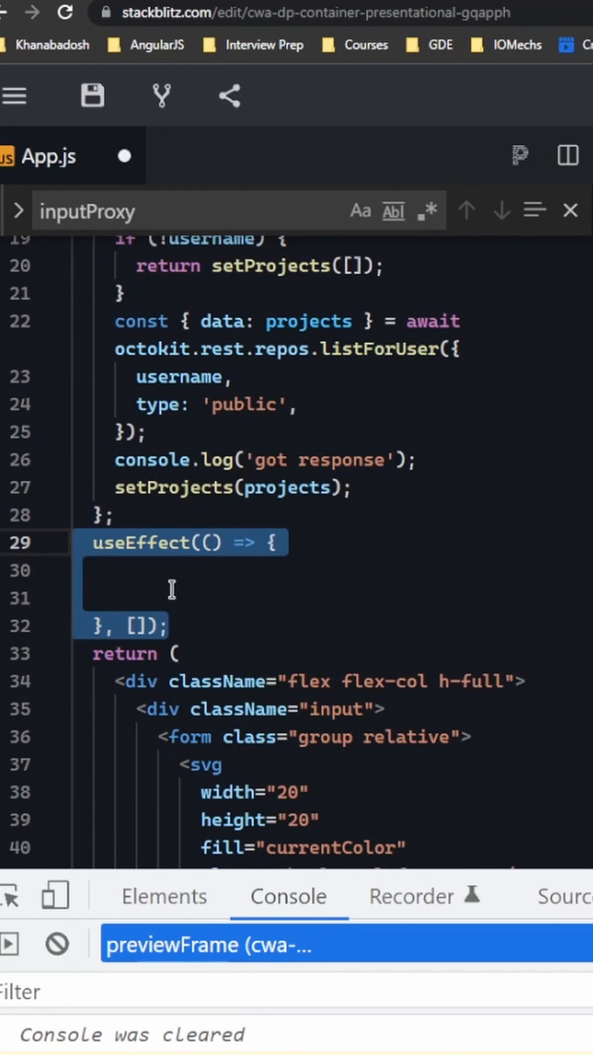
{"action": "type", "text": "const subscription"}
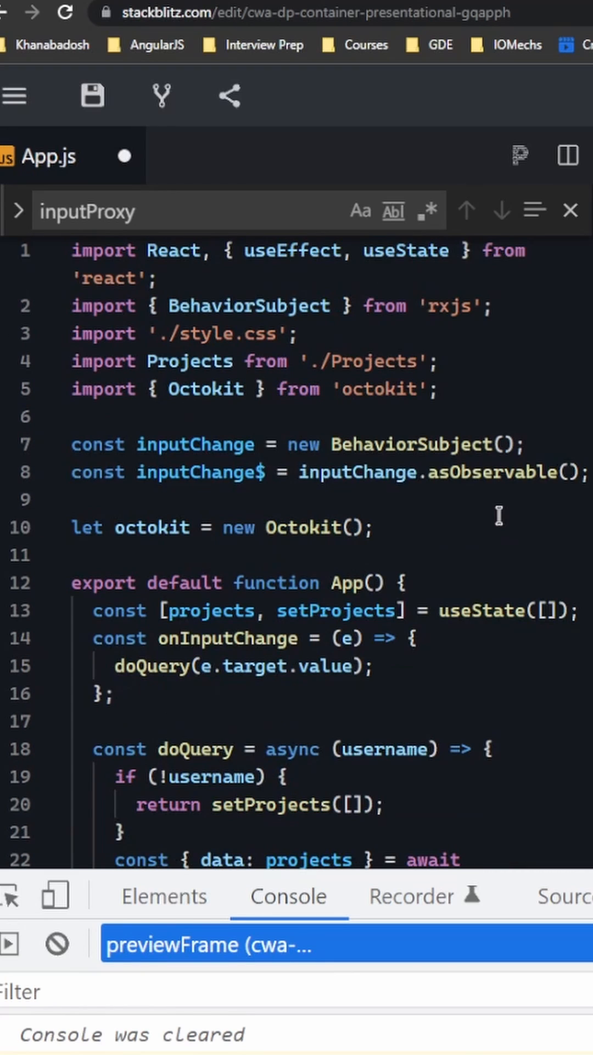
{"action": "type", "text": ", debounceTime"}
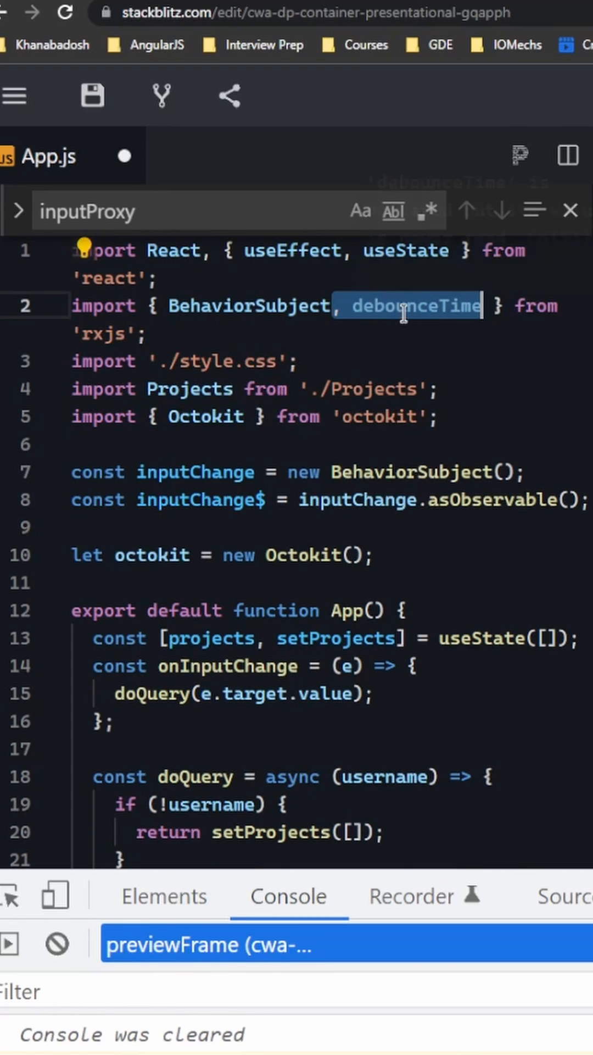
{"action": "scroll", "scroll_direction": "down", "scroll_amount": 3}
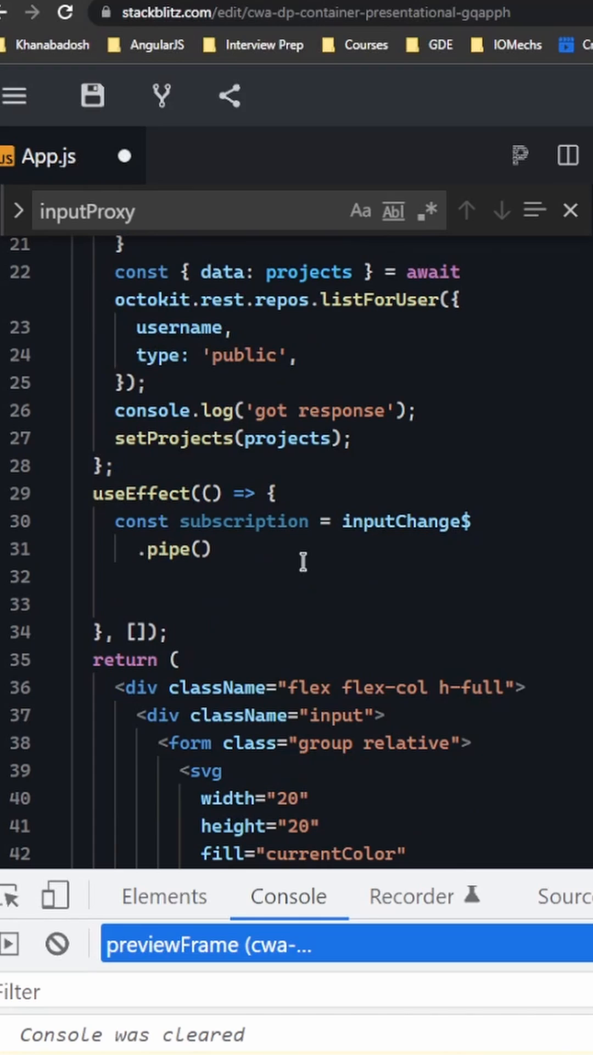
{"action": "type", "text": "debounceTime(500)"}
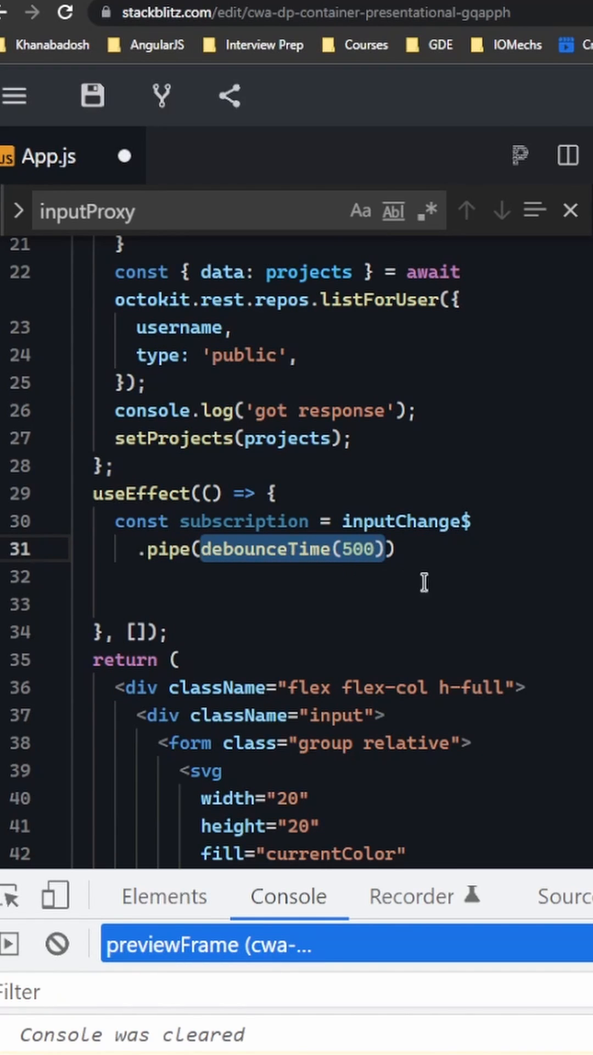
- Subscribe to the debounced stream with (value) => { doQuery(value); }
{"action": "type", "text": ".subscribe();"}
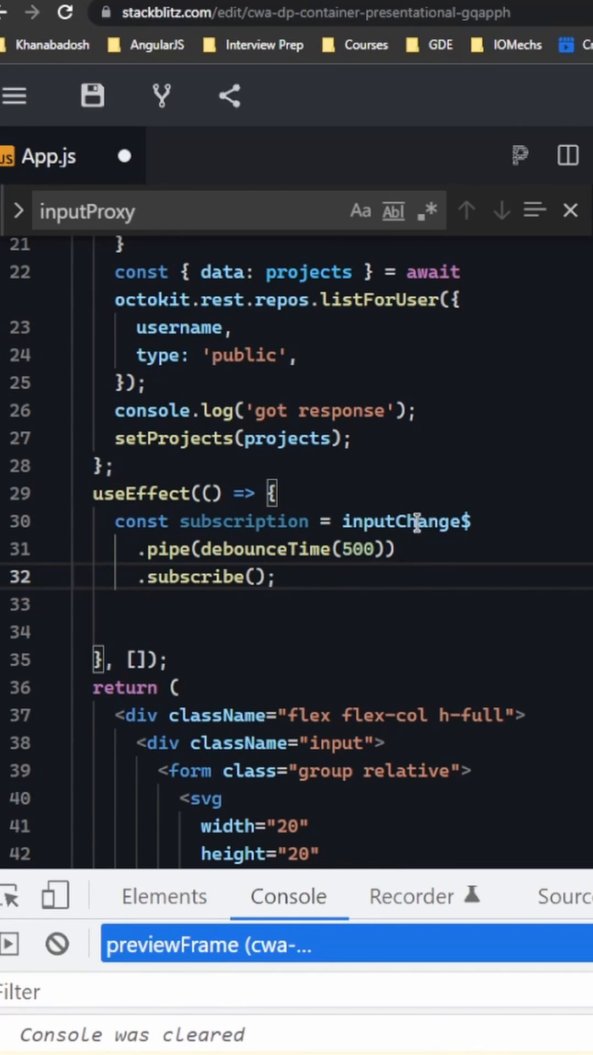
{"action": "type", "text": "(value) => {"}
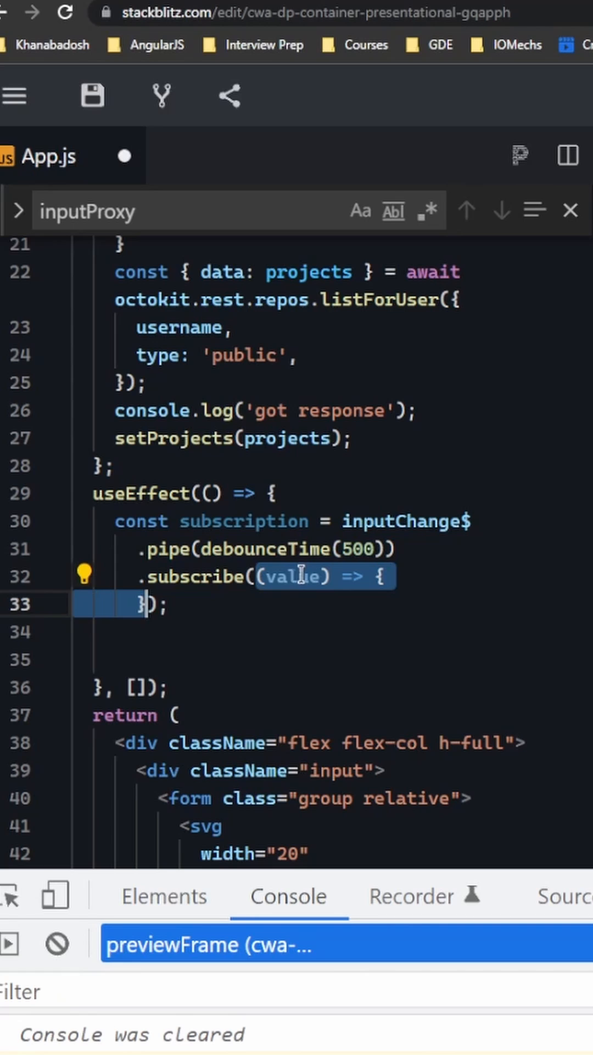
{"action": "mouse_move", "coordinate": [309, 549]}
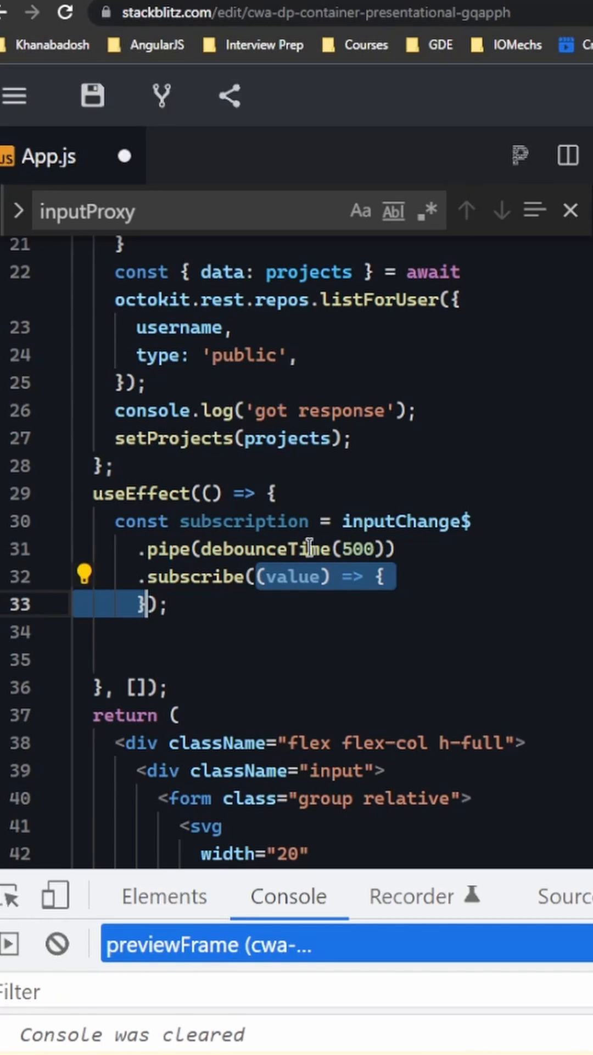
{"action": "type", "text": "doQuery(value);"}
{"action": "left_click", "coordinate": [333, 659]}
{"action": "type", "text": "return () => {"}
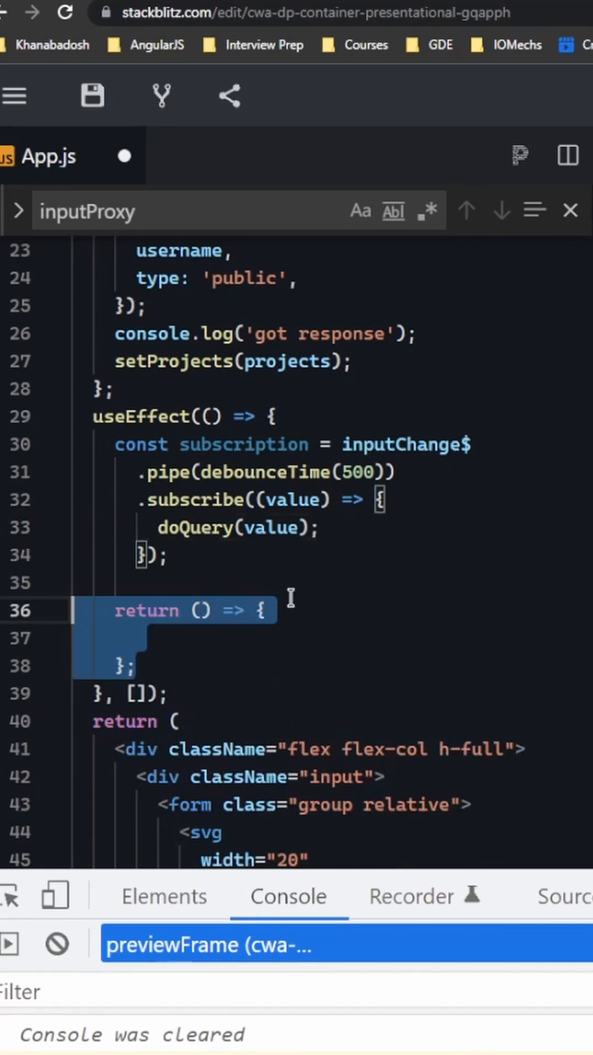
- Return a cleanup from useEffect that calls subscription.unsubscribe()
{"action": "type", "text": "return subscription.unsubscribe();"}
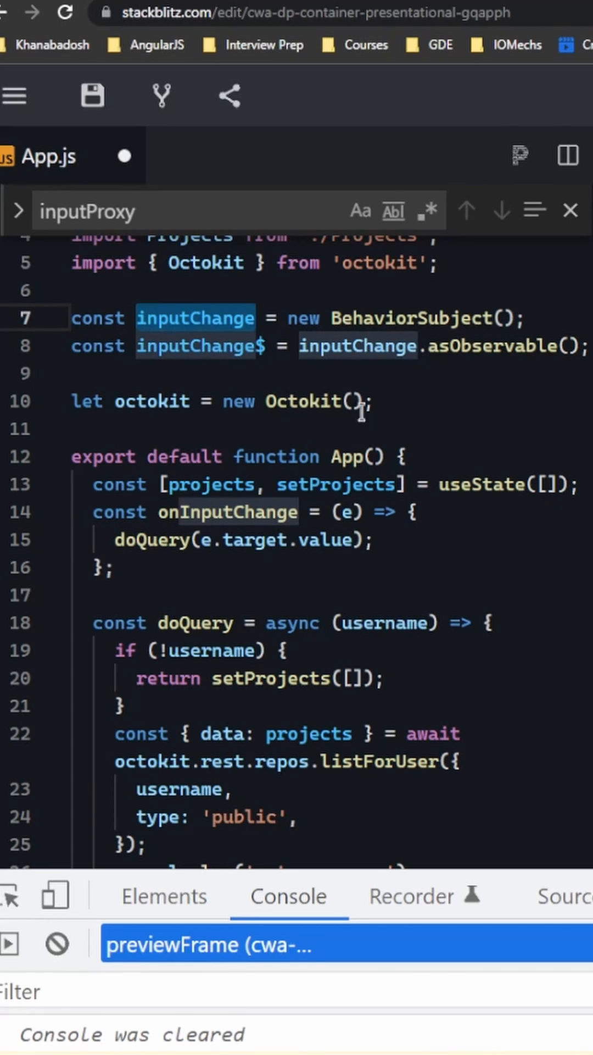
- Change onInputChange to call inputChange.next(e.target.value) instead of doQuery
{"action": "type", "text": "inputChange.next"}
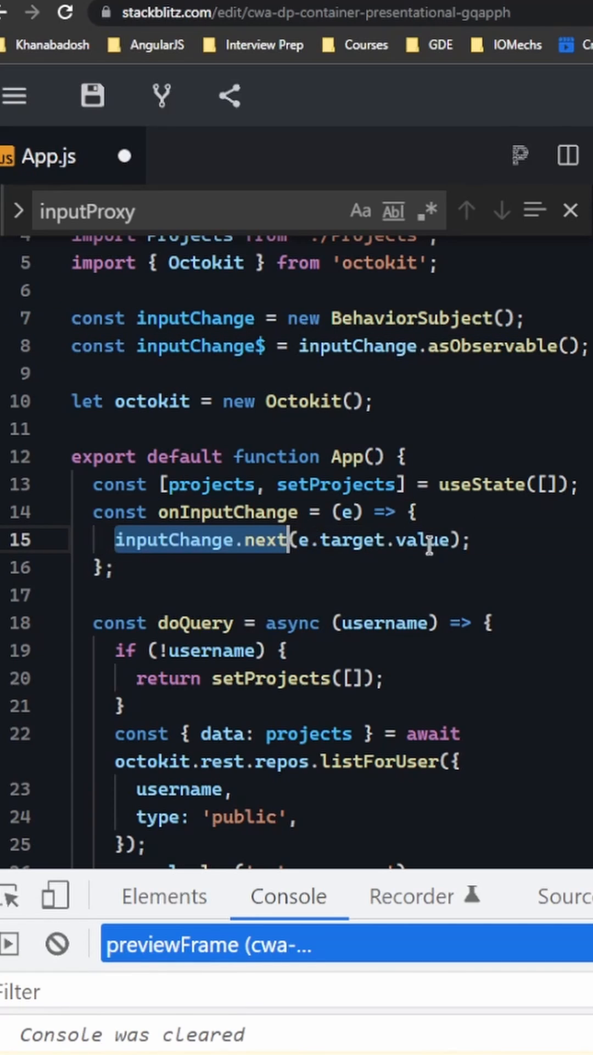
{"action": "mouse_move", "coordinate": [509, 512]}
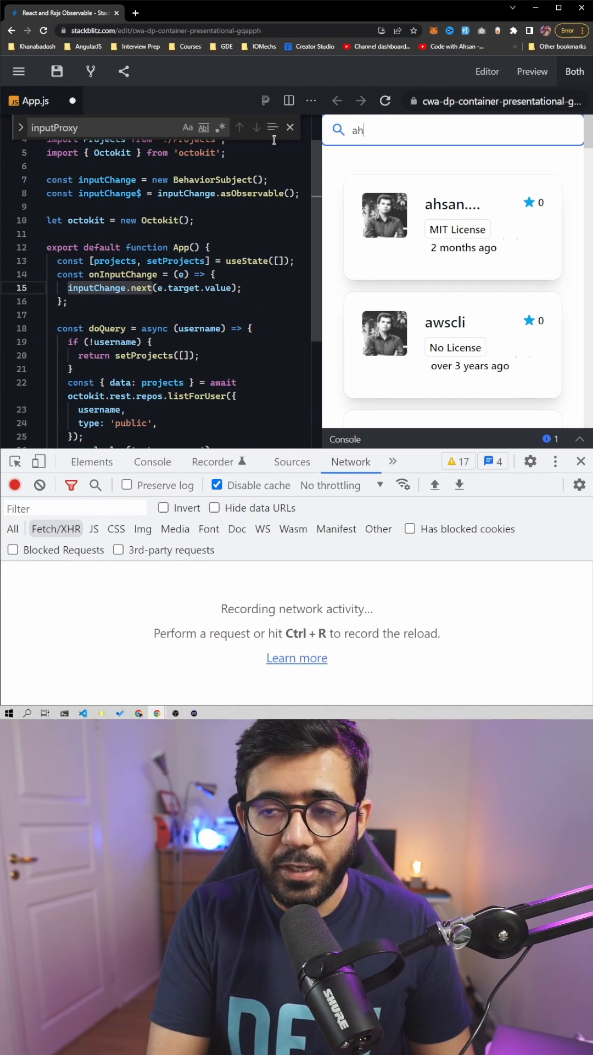
- Type the username 'sanaya' in the preview search box while watching the Network tab
{"action": "type", "text": "sanaya"}
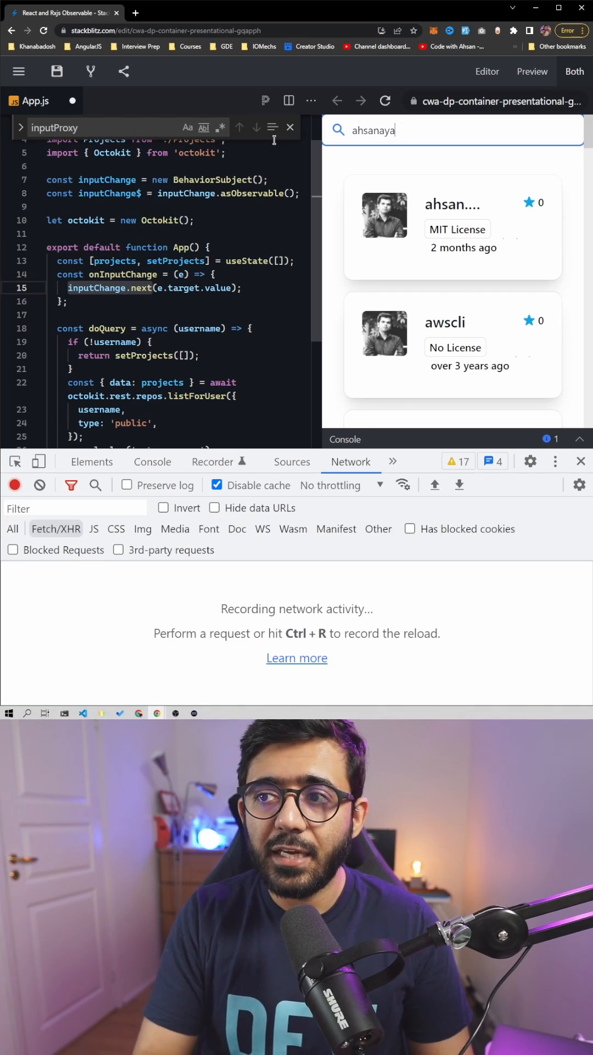